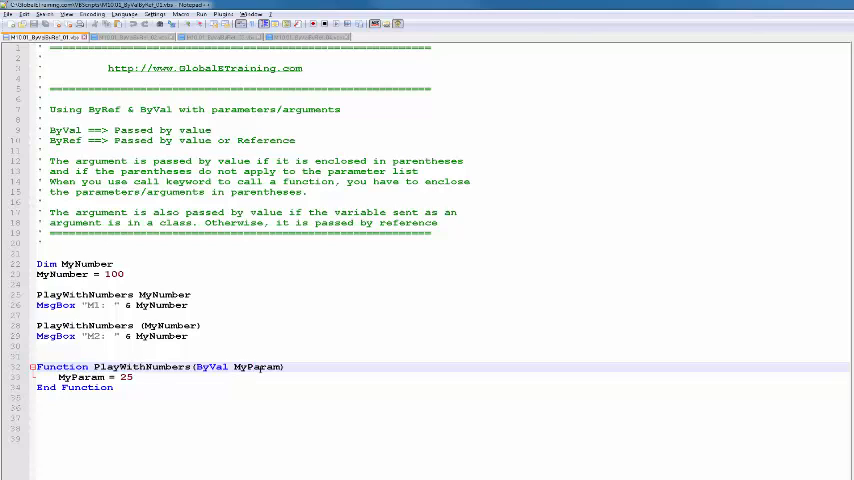
Select identifiers in the script and dismiss the earlier run's result message.
double_click(256, 366)
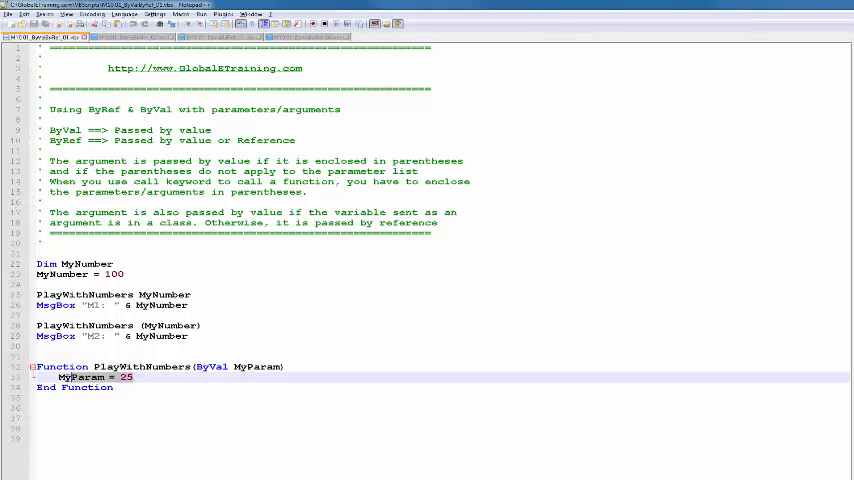
double_click(80, 376)
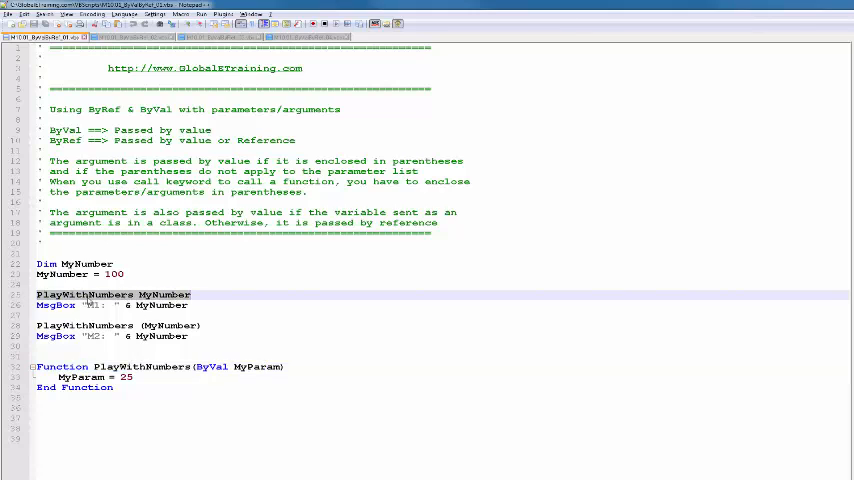
double_click(160, 294)
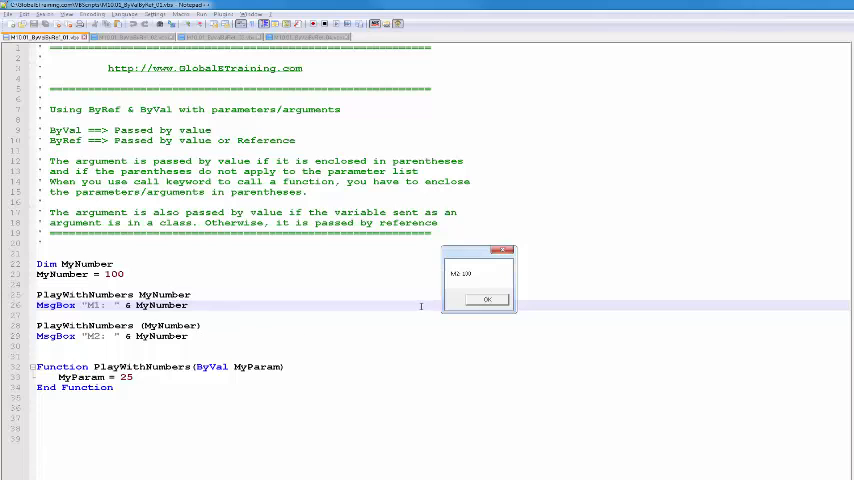
click(486, 298)
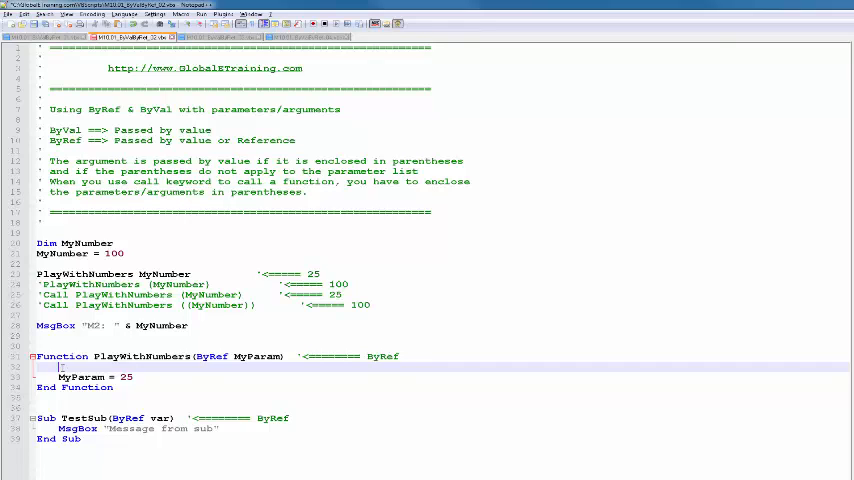
Add Function PlayWithNumbers2(ByVal MyParam) computing MyParam - 7, run it twice and confirm the message reports 25.
text(MyParam =)
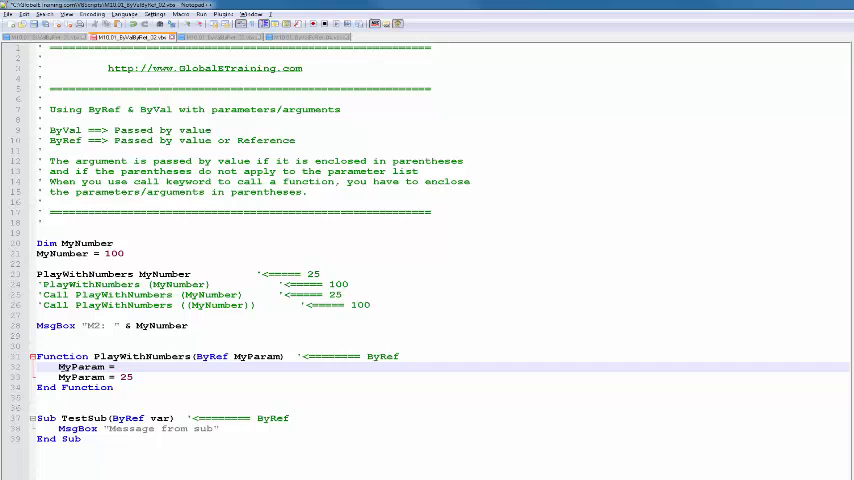
text(MyParam)
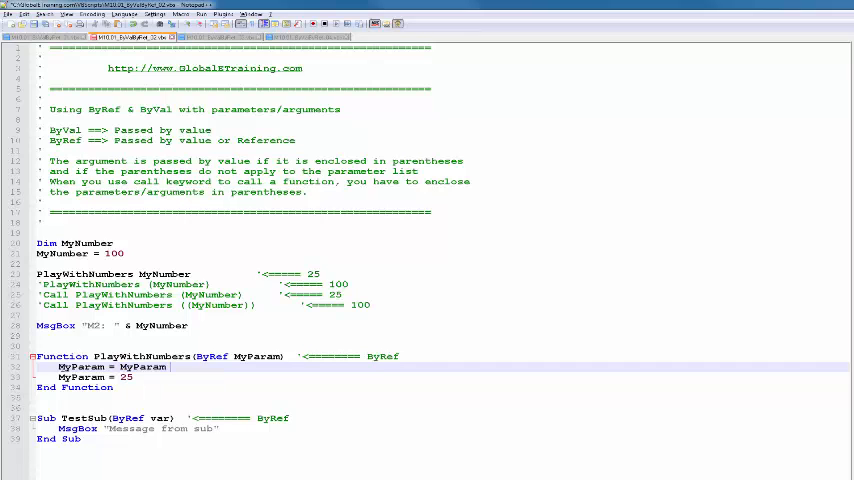
text(- 7)
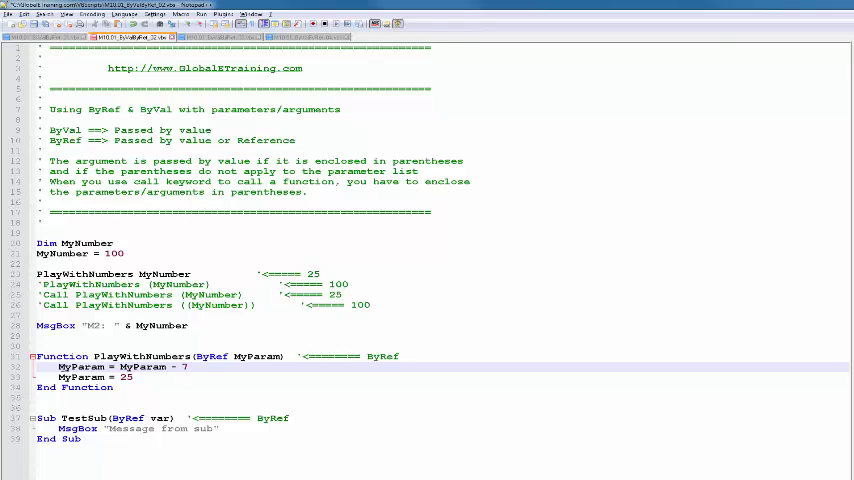
text(7)
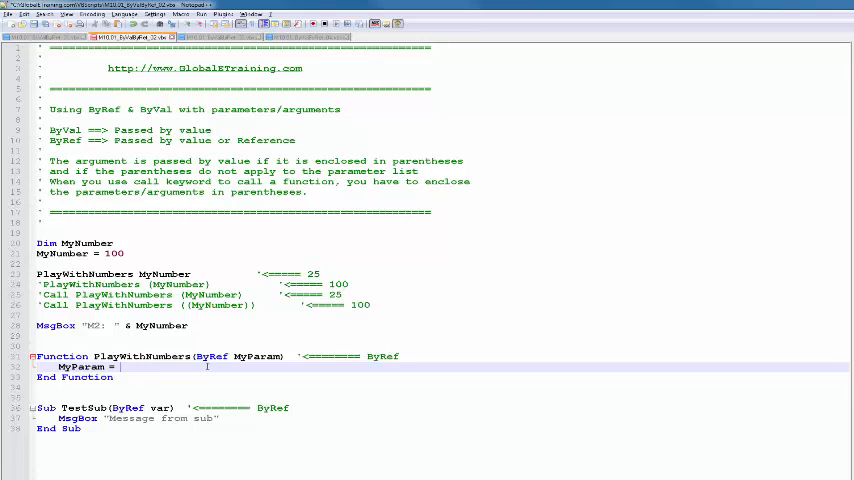
text(25)
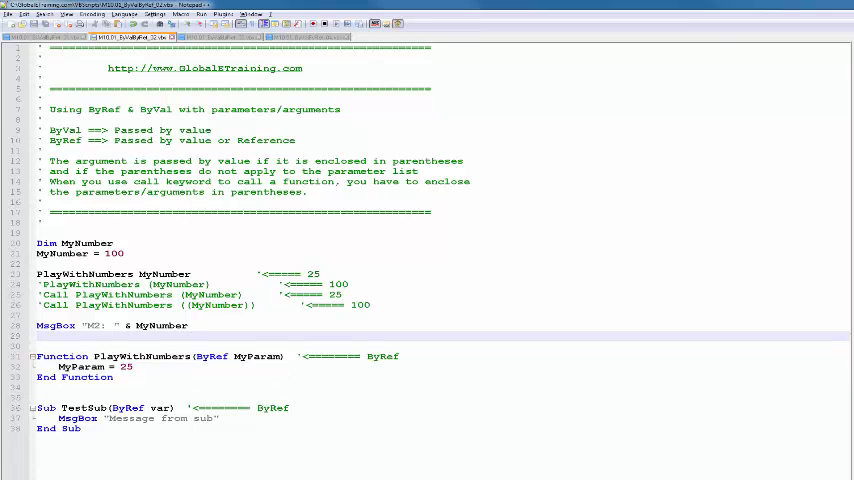
click(200, 22)
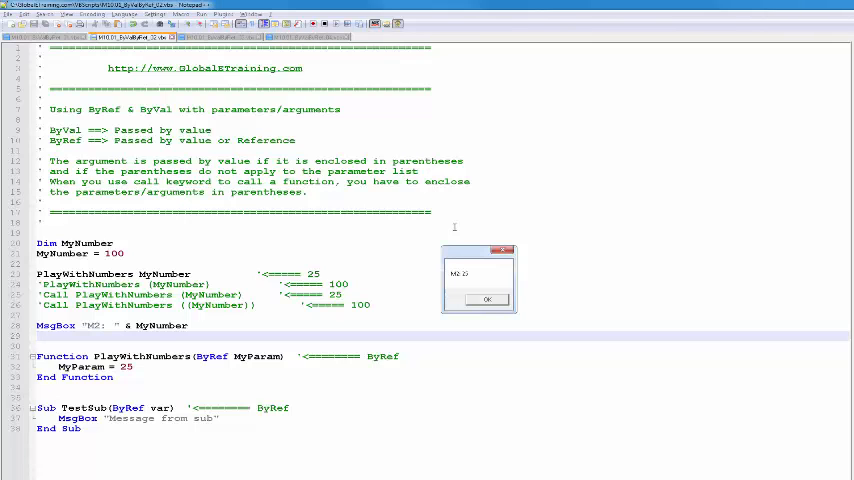
mouse_move(460, 282)
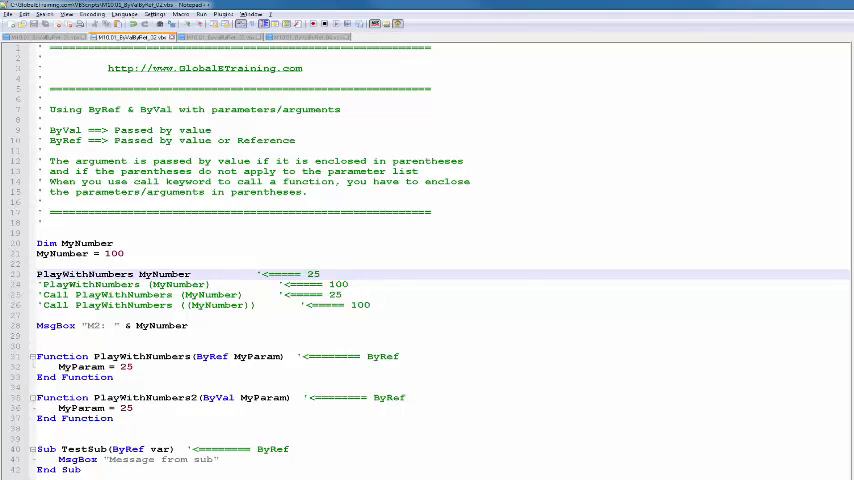
click(200, 14)
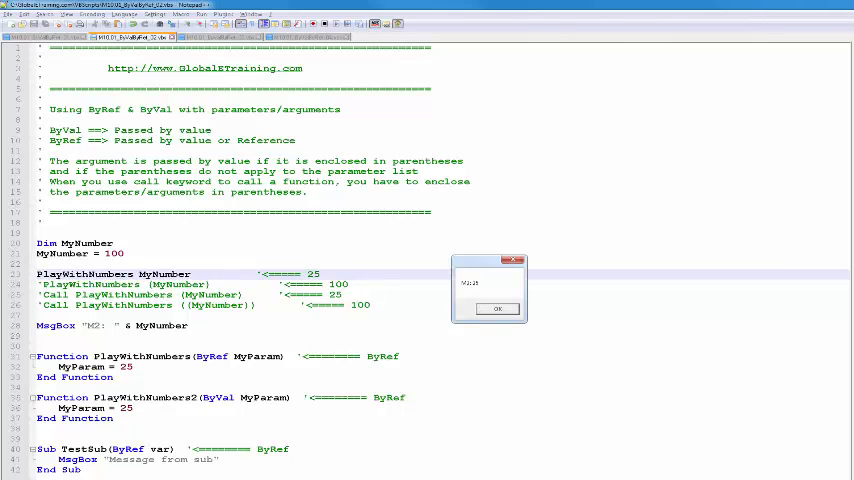
click(496, 308)
text(')
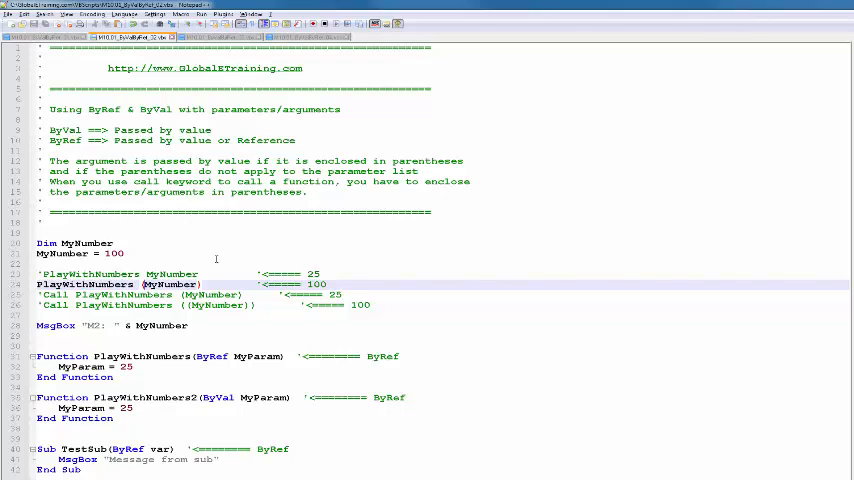
mouse_move(130, 300)
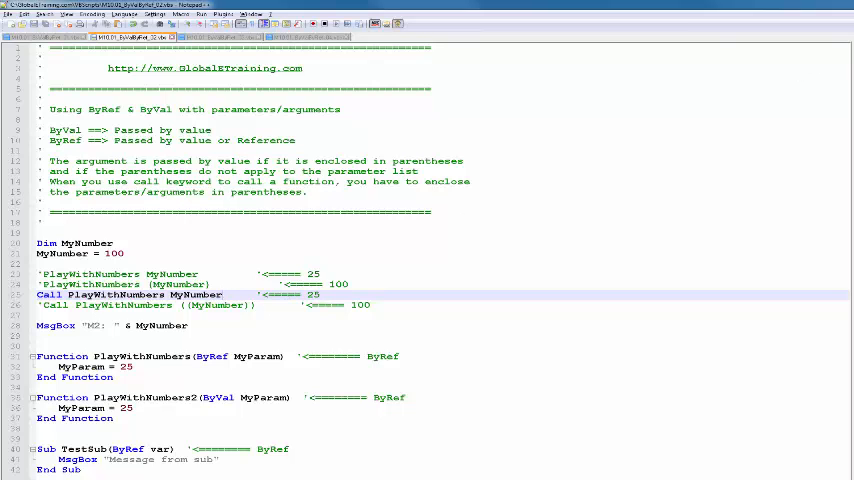
Run the Call PlayWithNumbers MyNumber version and dismiss the Windows Script Host error.
click(196, 24)
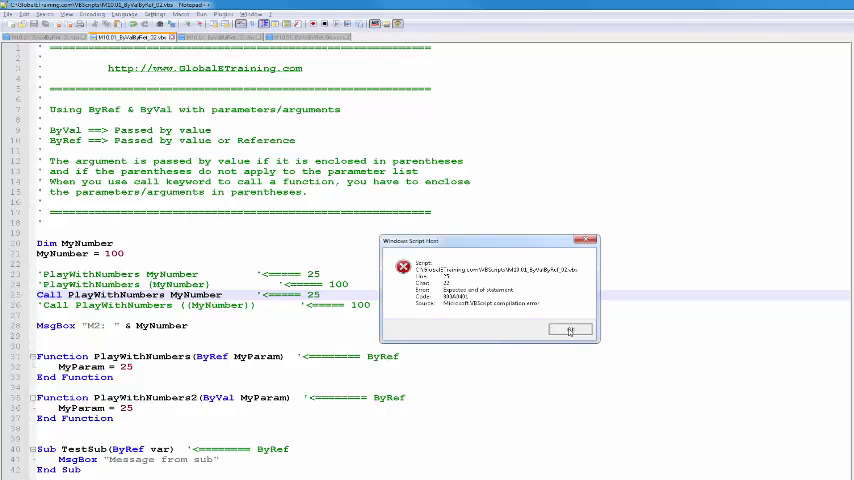
click(570, 330)
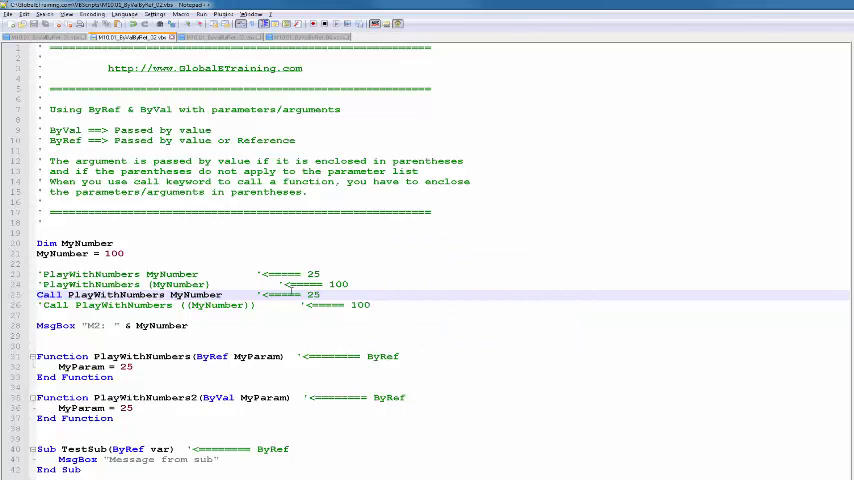